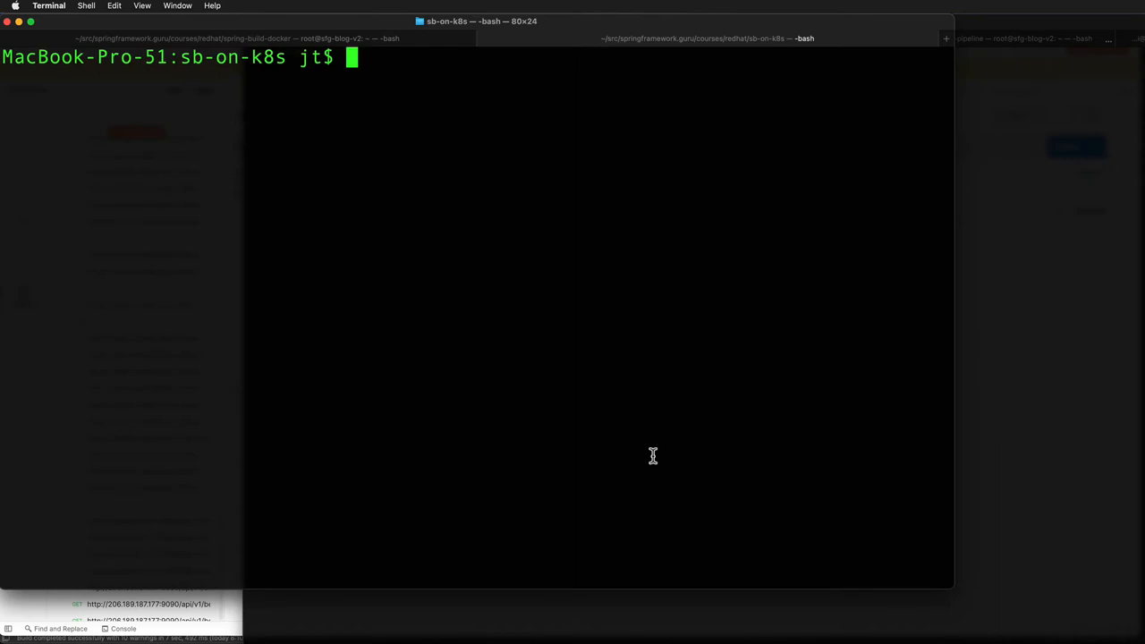
# Run kubectl get all to list the kbe-rest pod, service, deployment and replicaset
pyautogui.write('kube')
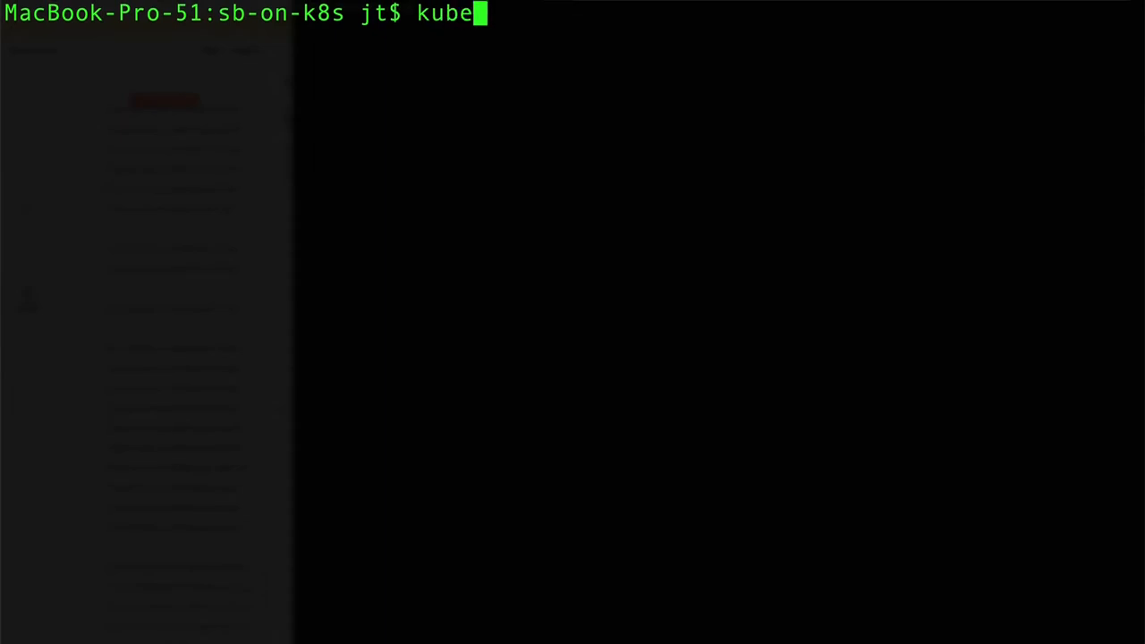
pyautogui.write('ctl get a')
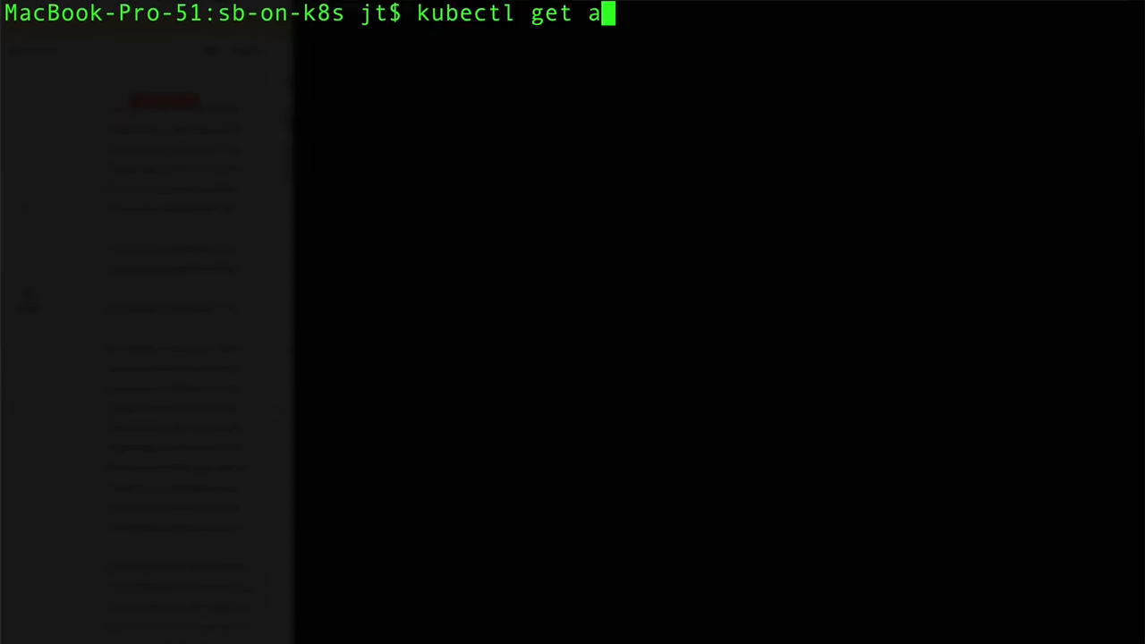
pyautogui.write('ll')
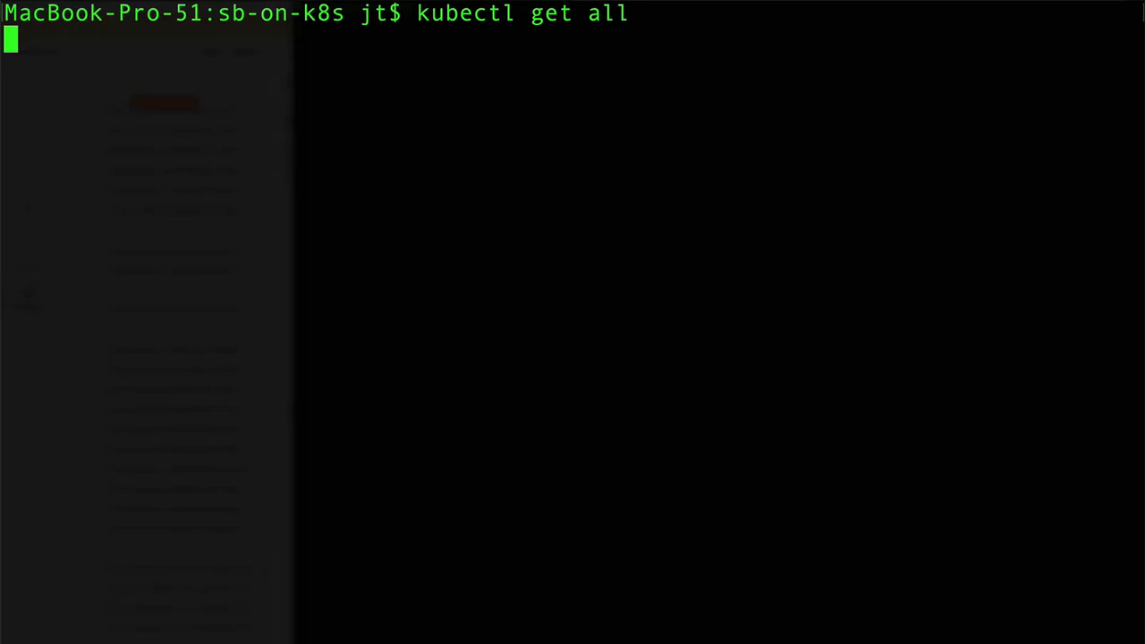
pyautogui.press('Return')
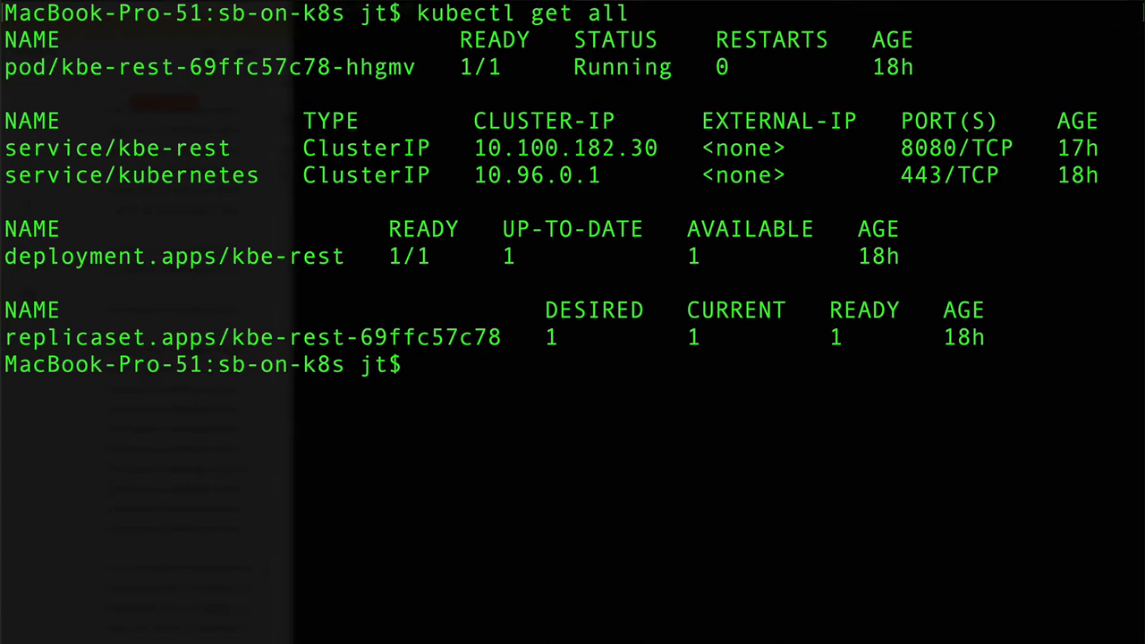
# Run ipconfig getifaddr en0 to print the Mac's local IP address, 192.168.50.125
pyautogui.write('ipc')
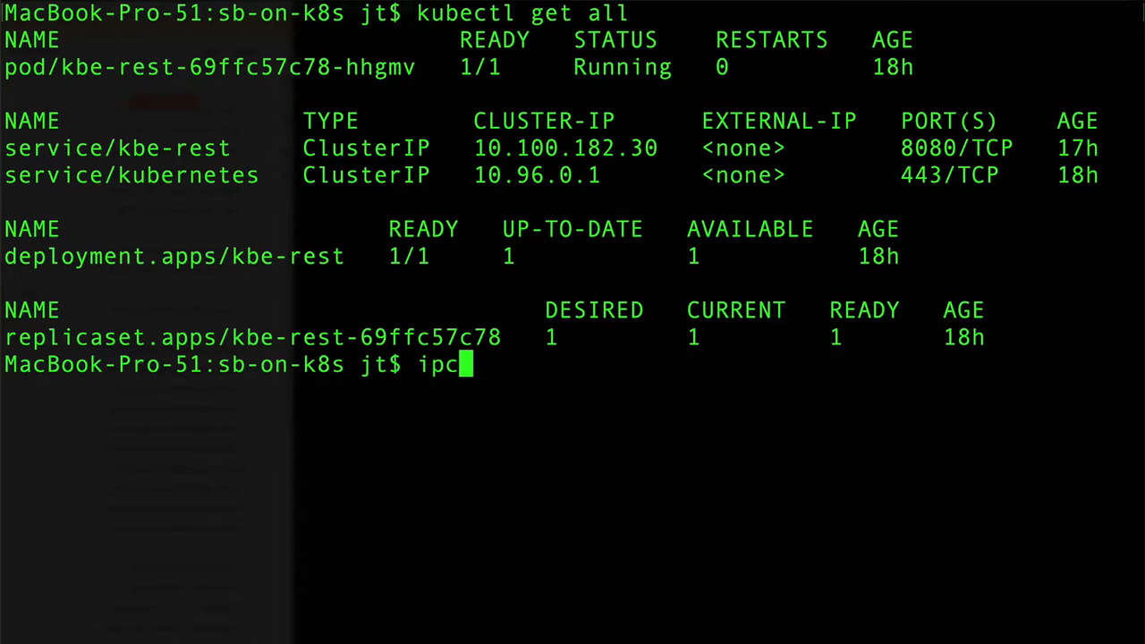
pyautogui.write('onfig')
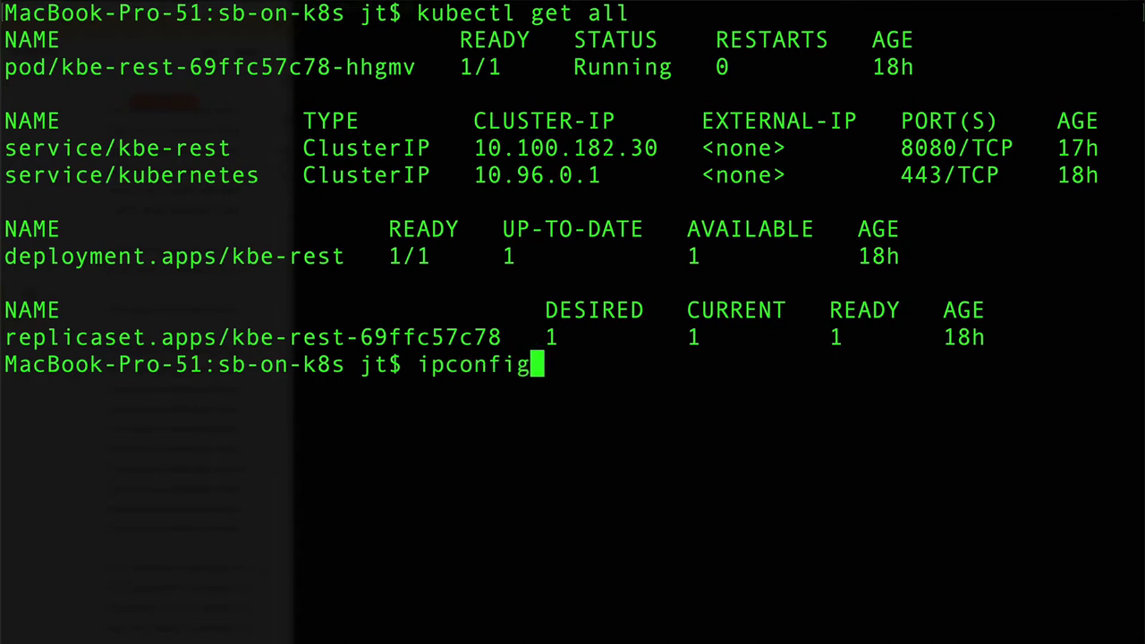
pyautogui.write('getif')
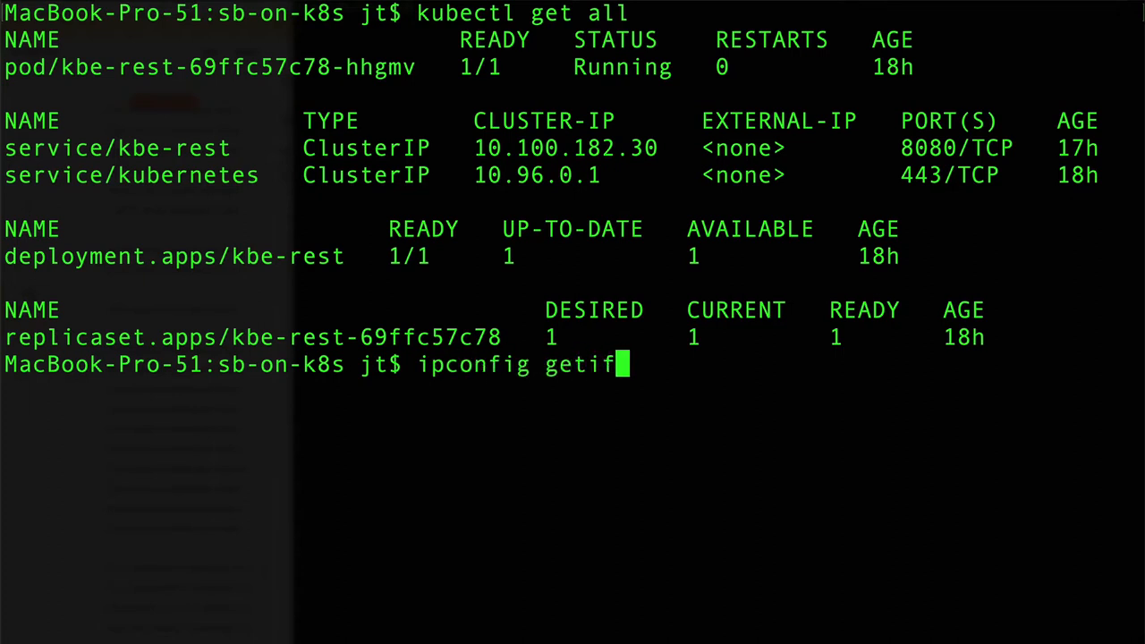
pyautogui.write('addr en0')
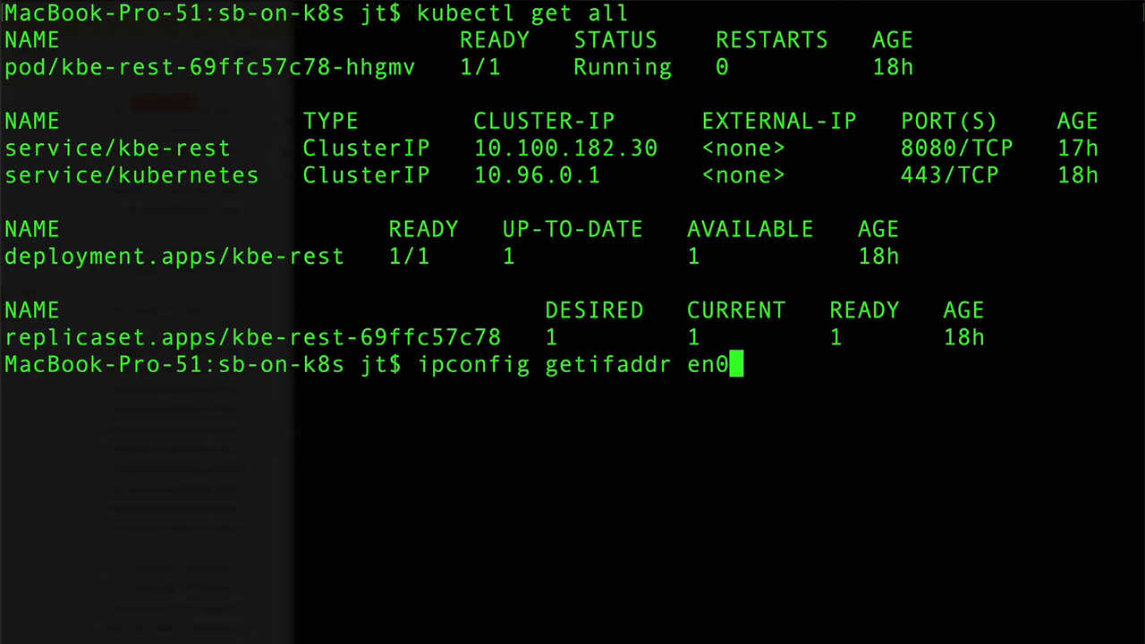
pyautogui.press('Return')
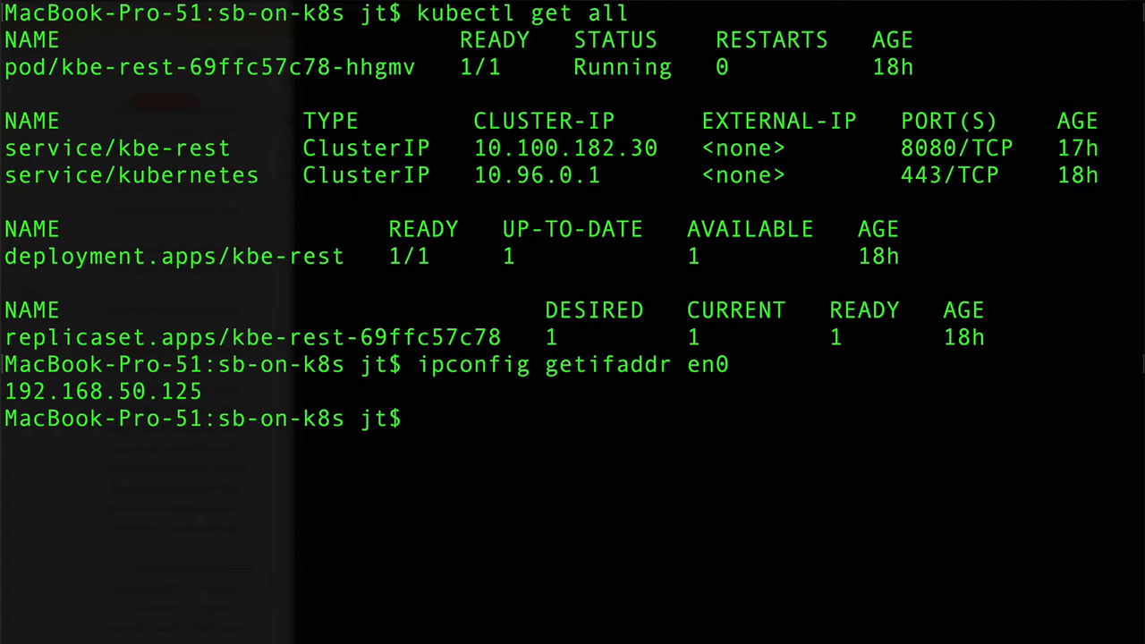
pyautogui.moveTo(747, 175)
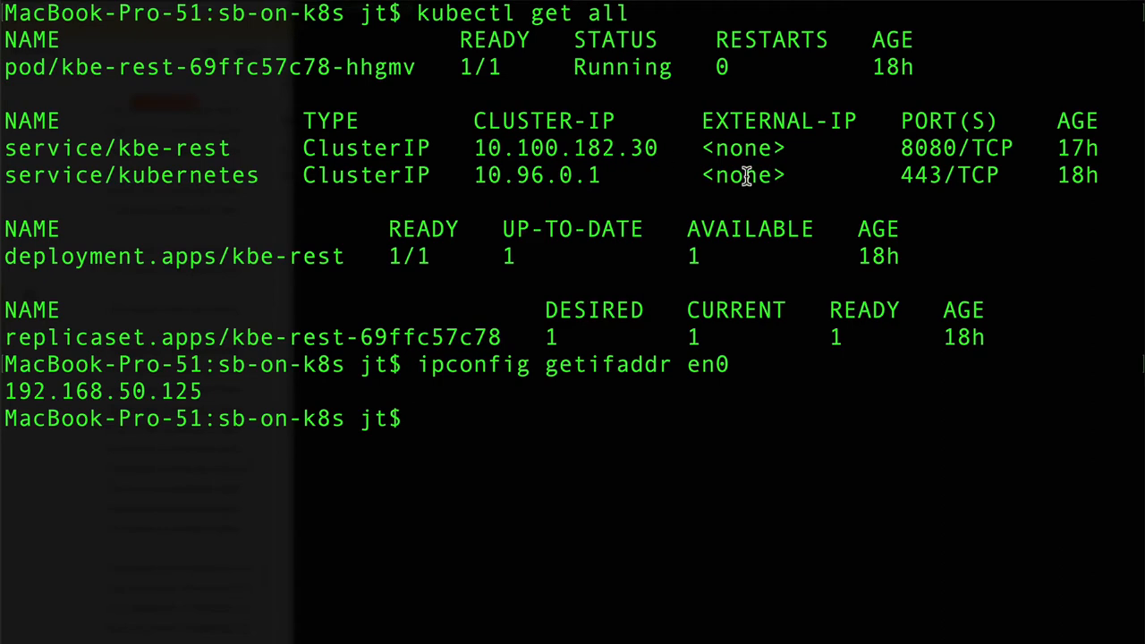
pyautogui.moveTo(620, 379)
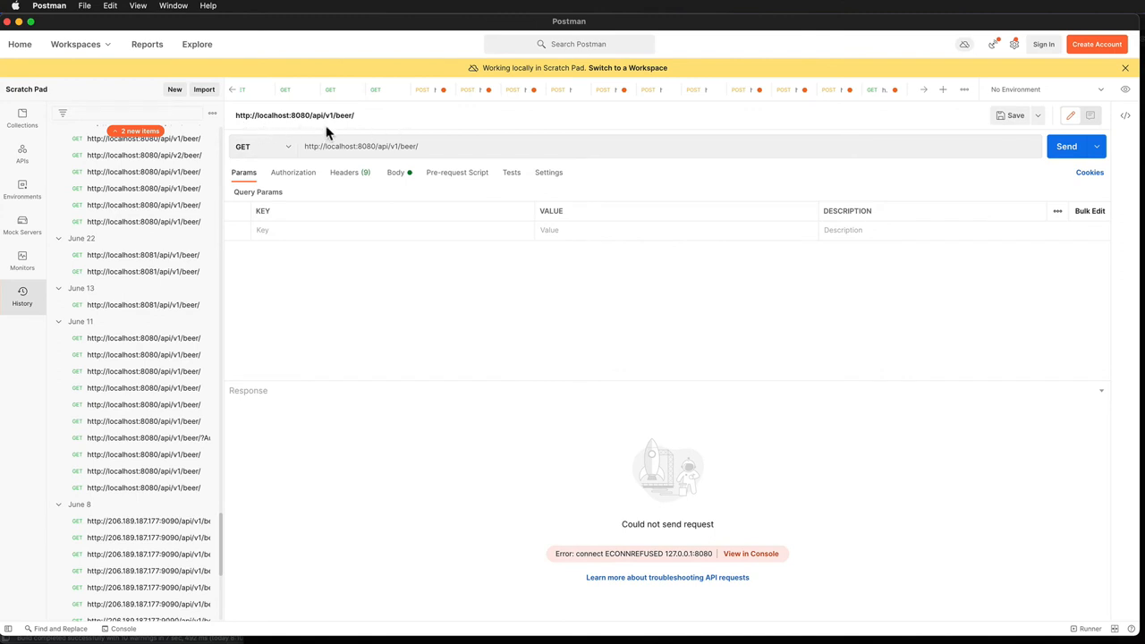
pyautogui.moveTo(271, 123)
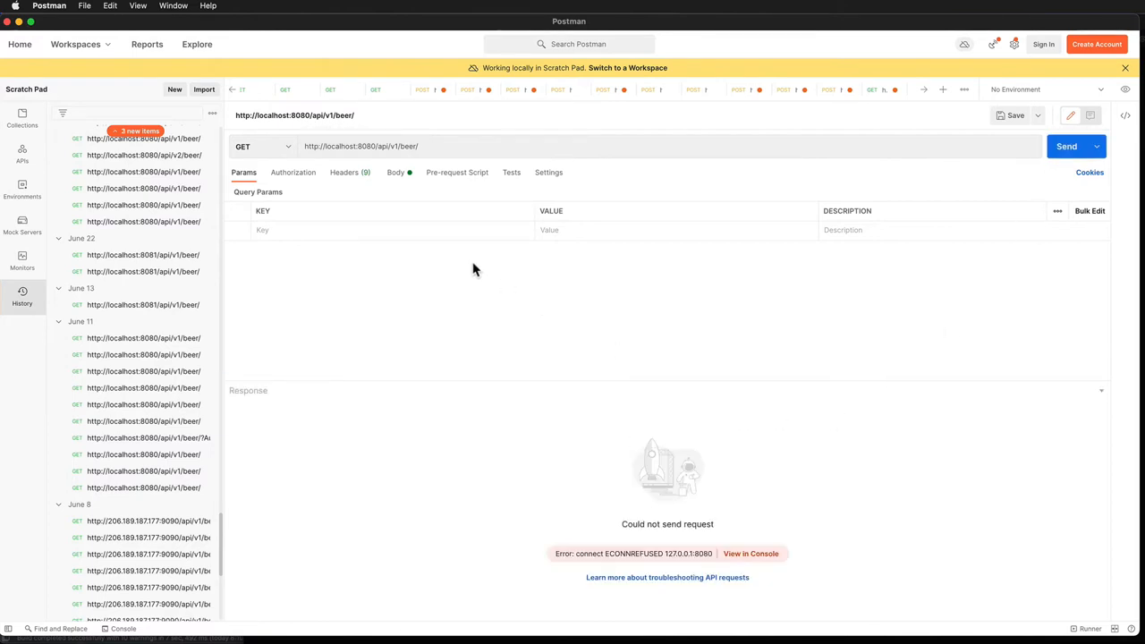
pyautogui.moveTo(547, 400)
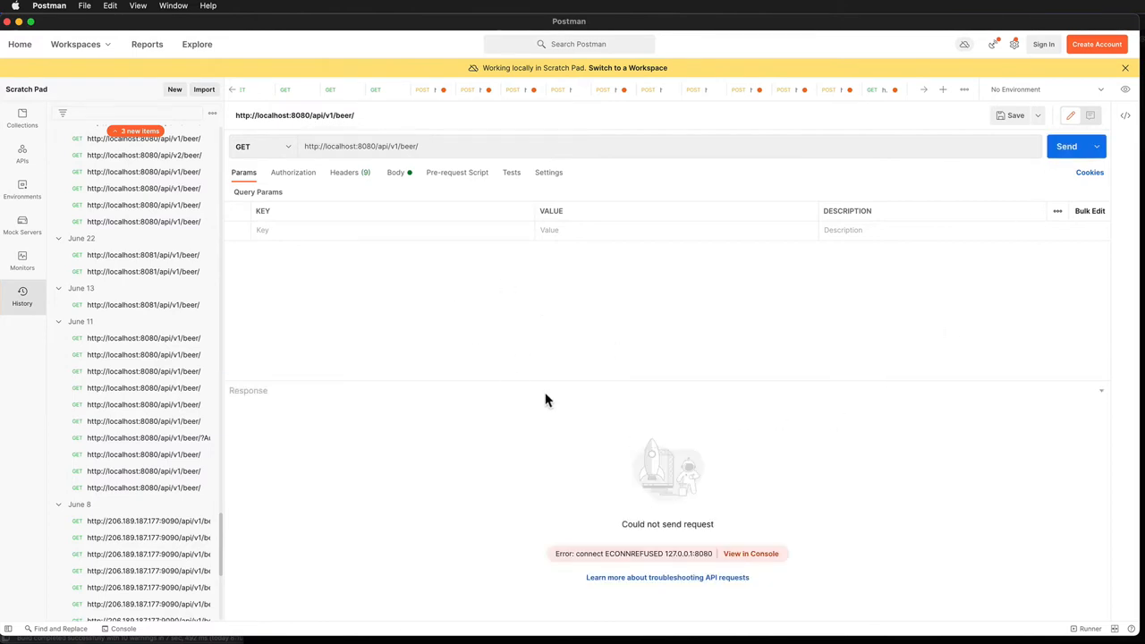
pyautogui.moveTo(492, 349)
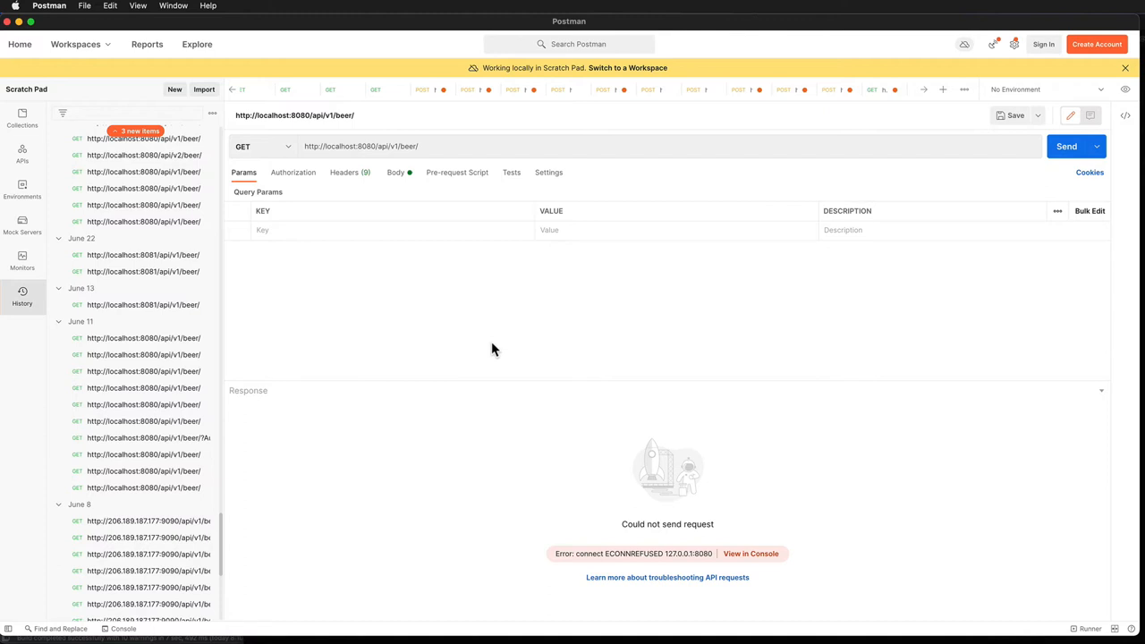
pyautogui.moveTo(494, 349)
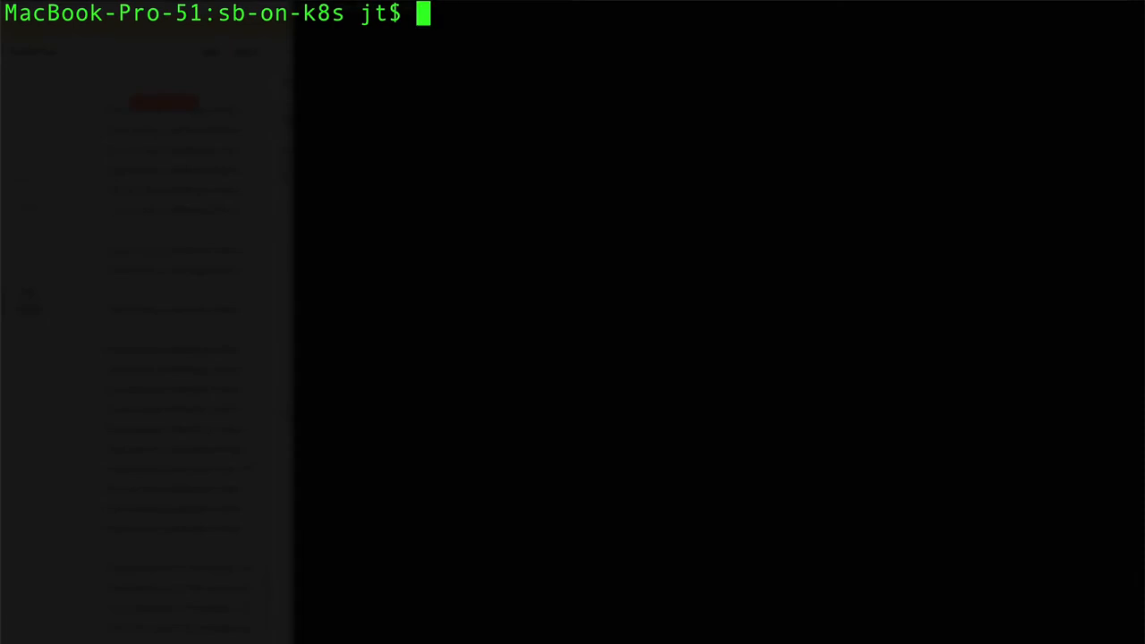
# Start kubectl port-forward service/kbe-rest 8080:8080 to tunnel local port 8080 to the service
pyautogui.write('kubectl port')
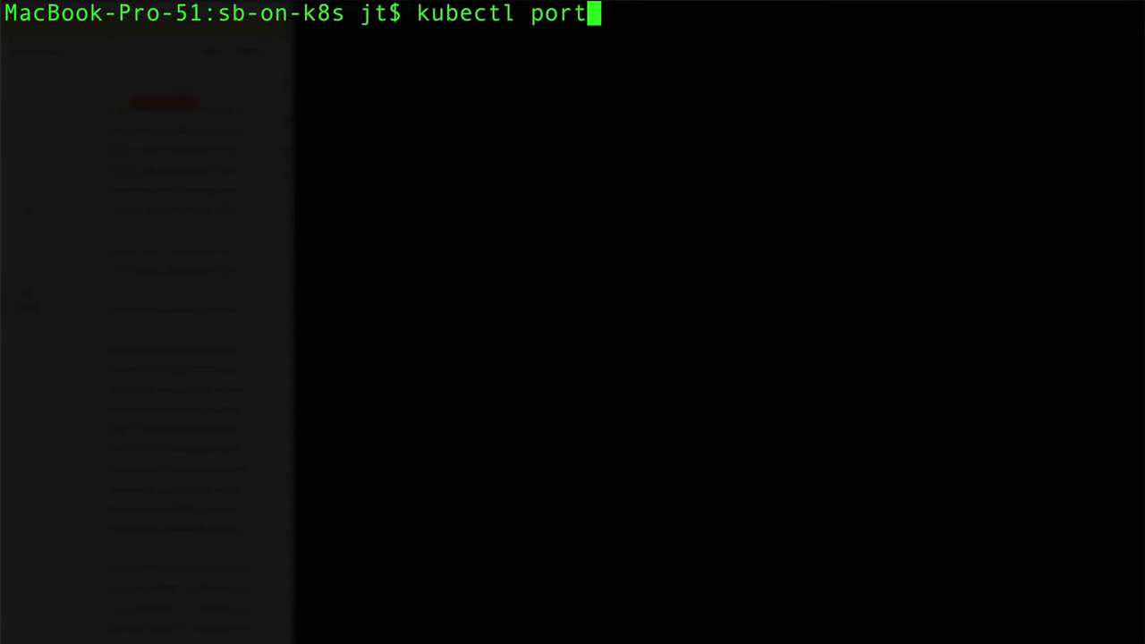
pyautogui.write('-forward service')
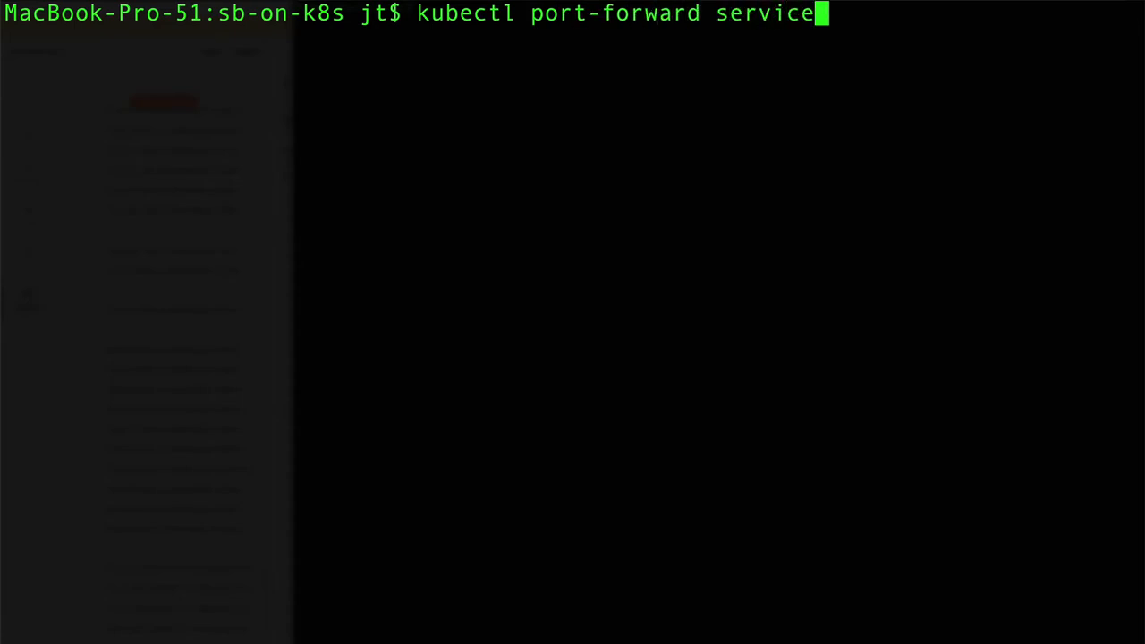
pyautogui.write('/kbe-rest')
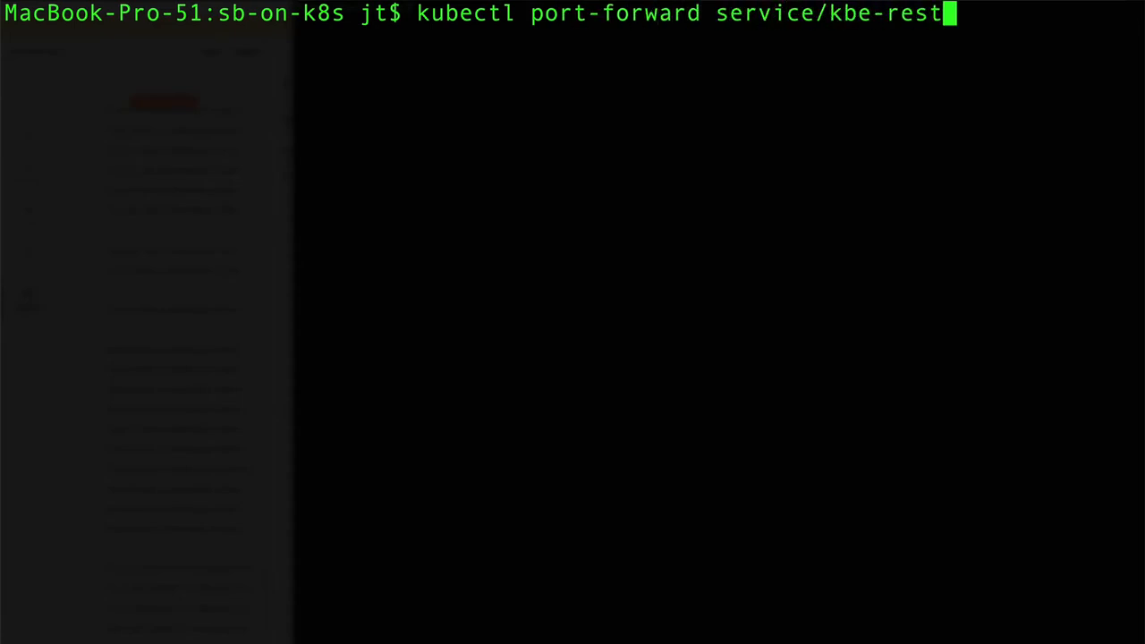
pyautogui.write('8080')
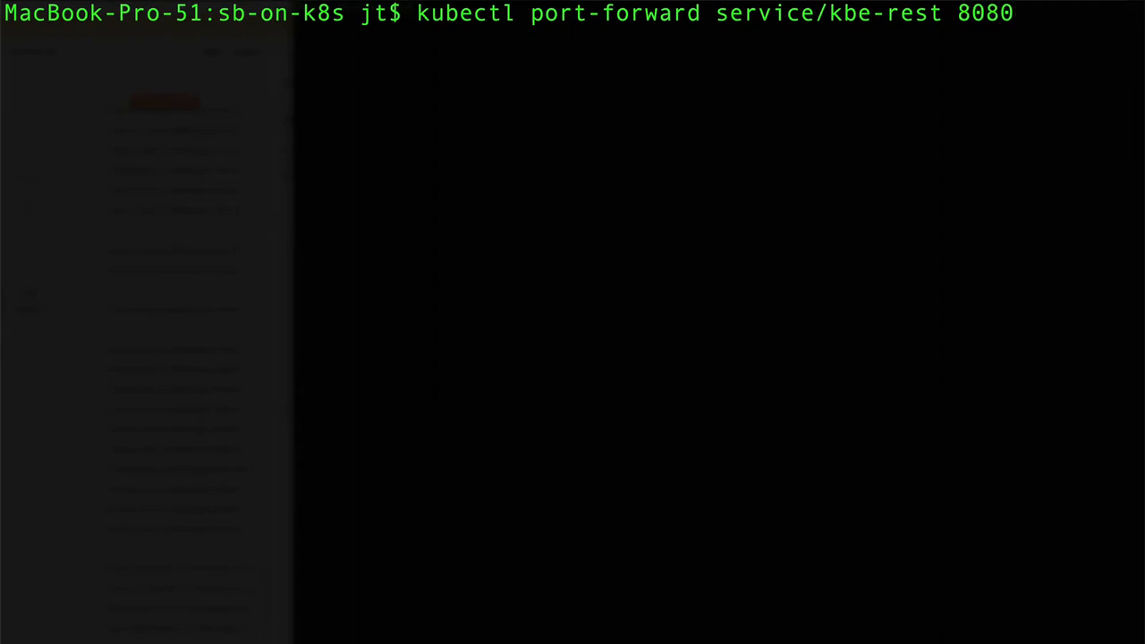
pyautogui.write(':8080')
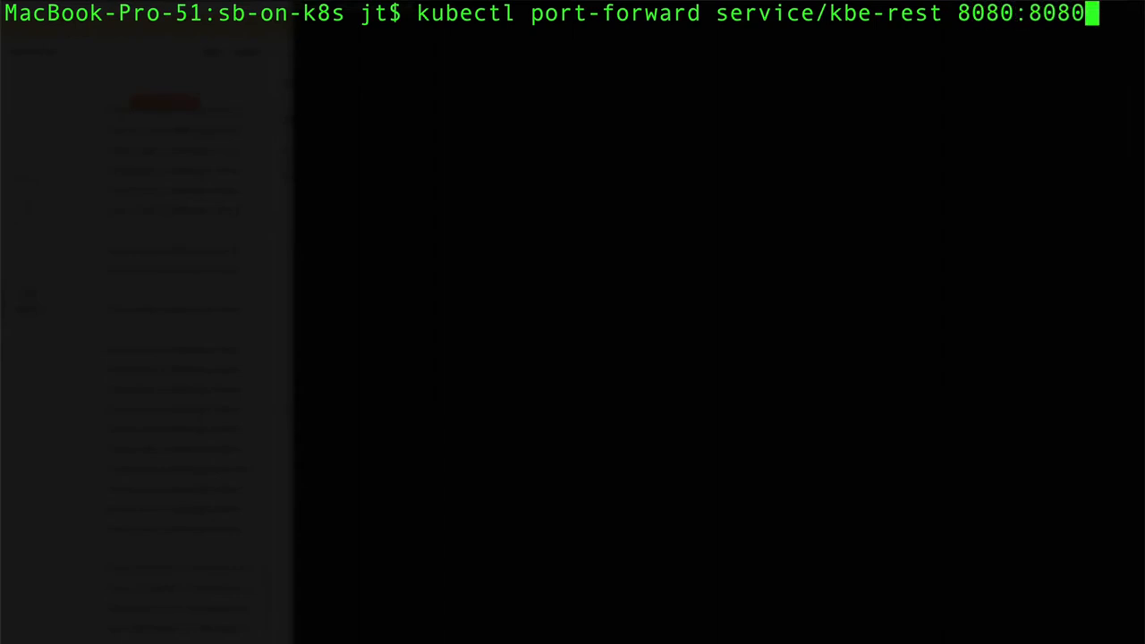
pyautogui.press('Return')
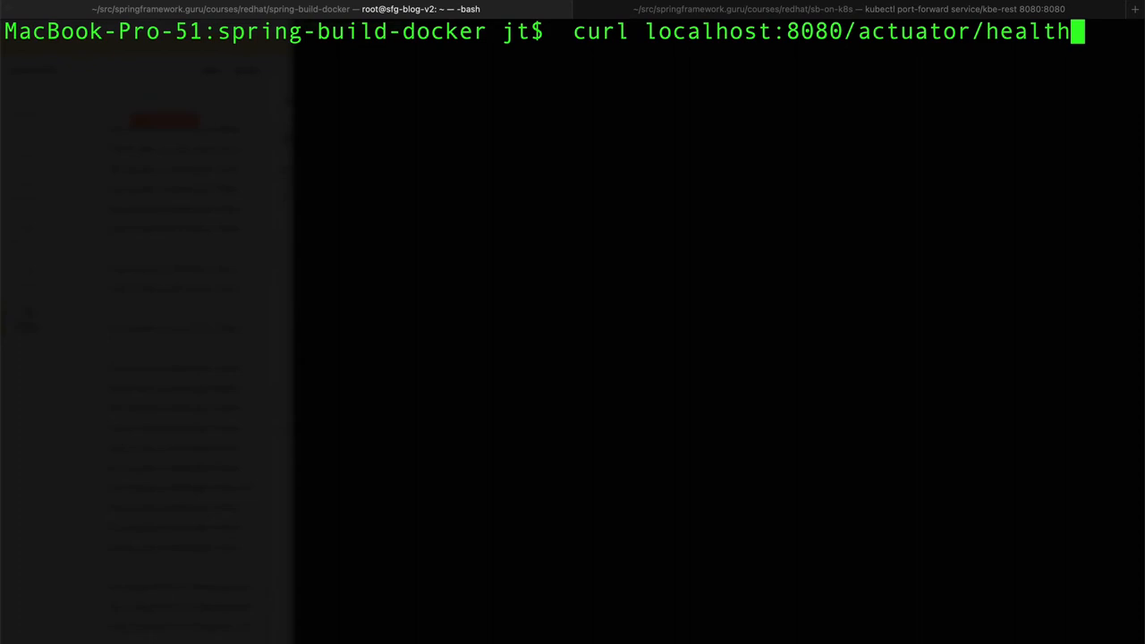
# Run curl localhost:8080/actuator/health, which reports status UP with liveness and readiness
pyautogui.press('Return')
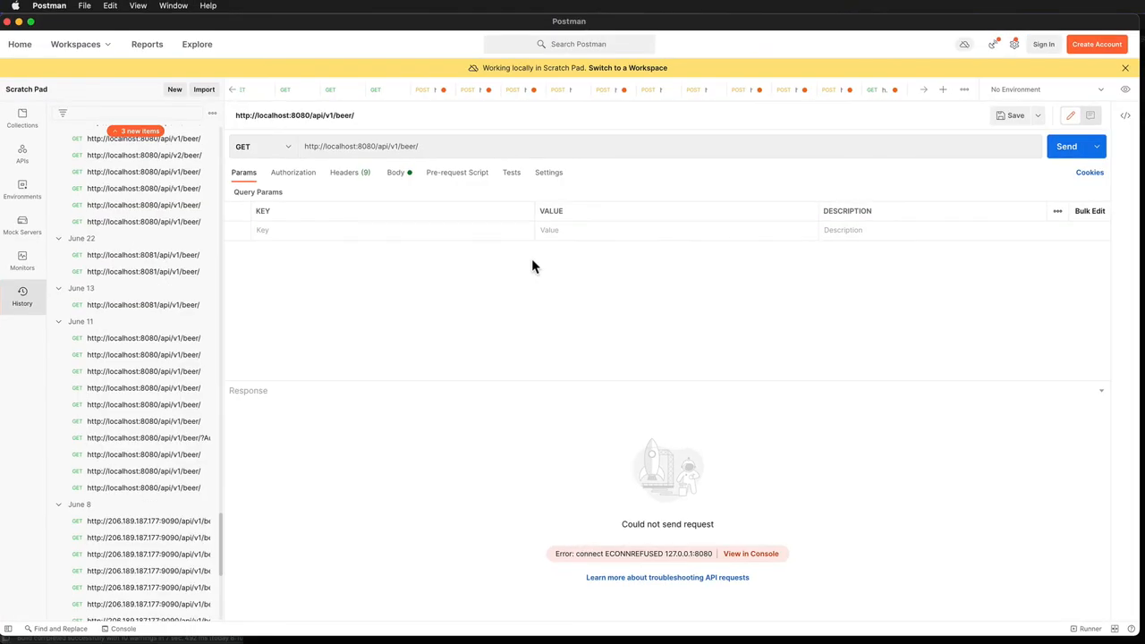
# Resend the GET localhost:8080/api/v1/beer/ request and scroll through the 200 OK beer JSON
pyautogui.click(1067, 146)
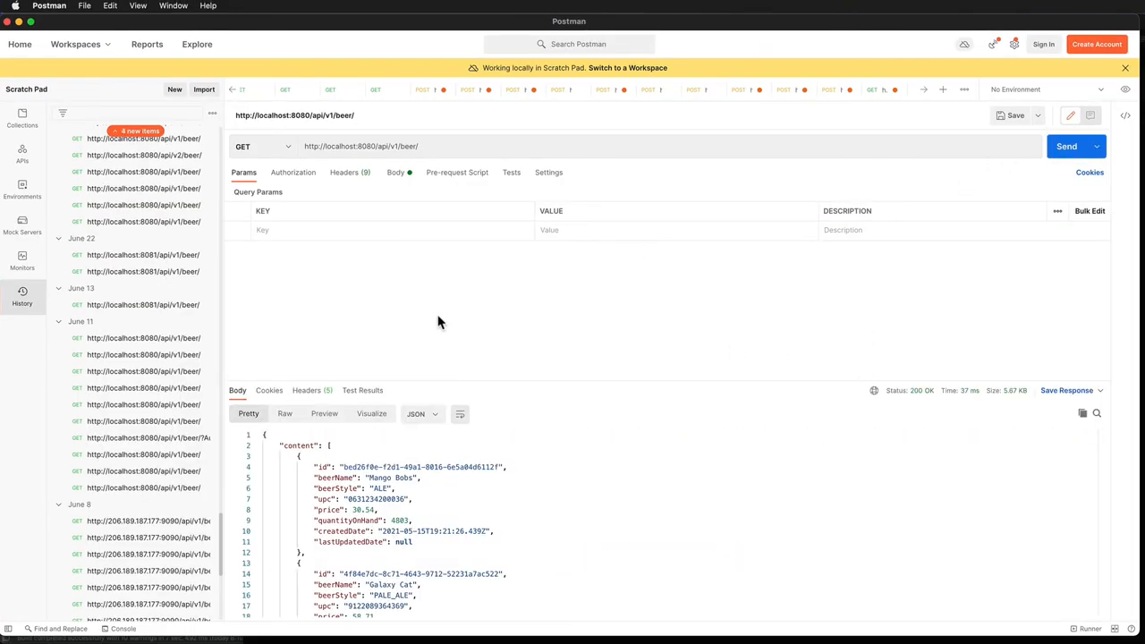
pyautogui.scroll(-3)
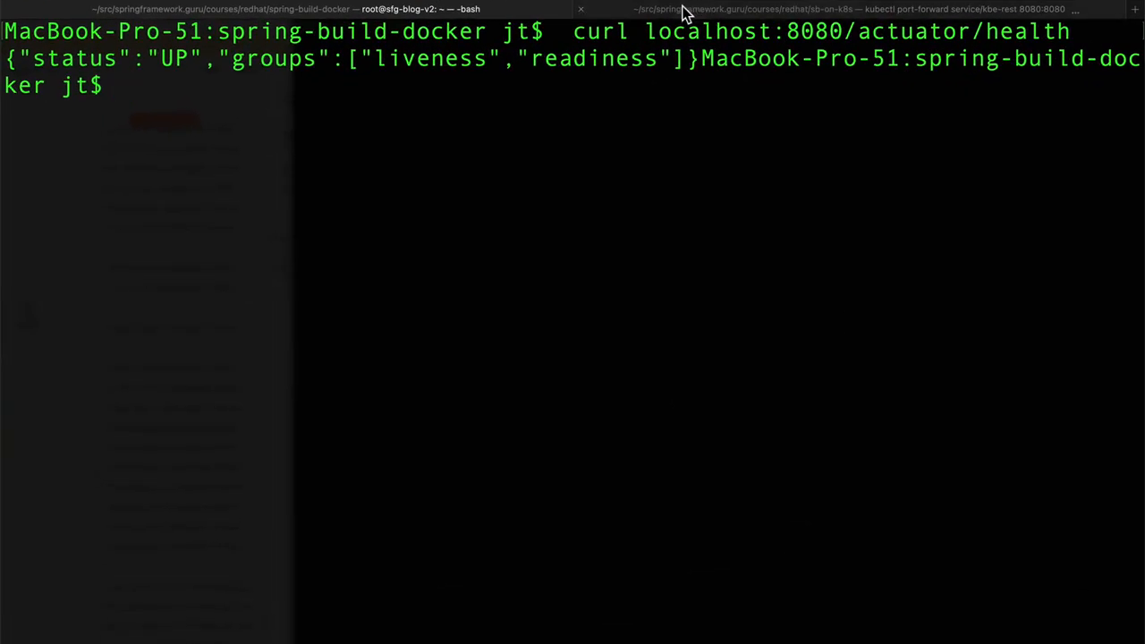
# Stop the kbe-rest port-forward with Ctrl+C and return to a plain shell prompt
pyautogui.click(850, 9)
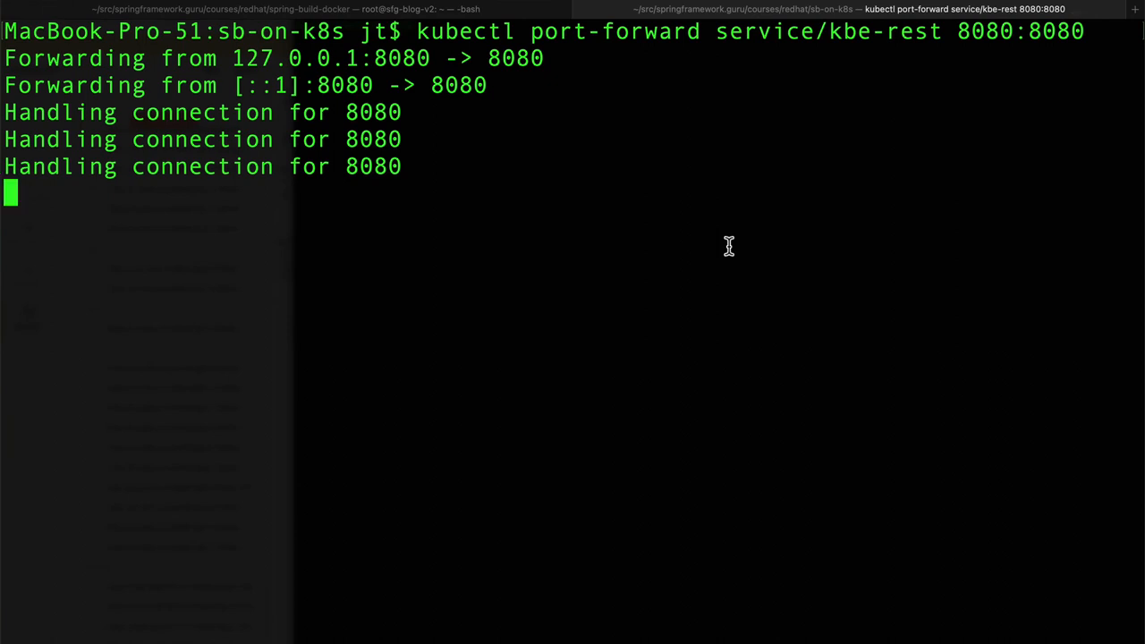
pyautogui.moveTo(415, 167)
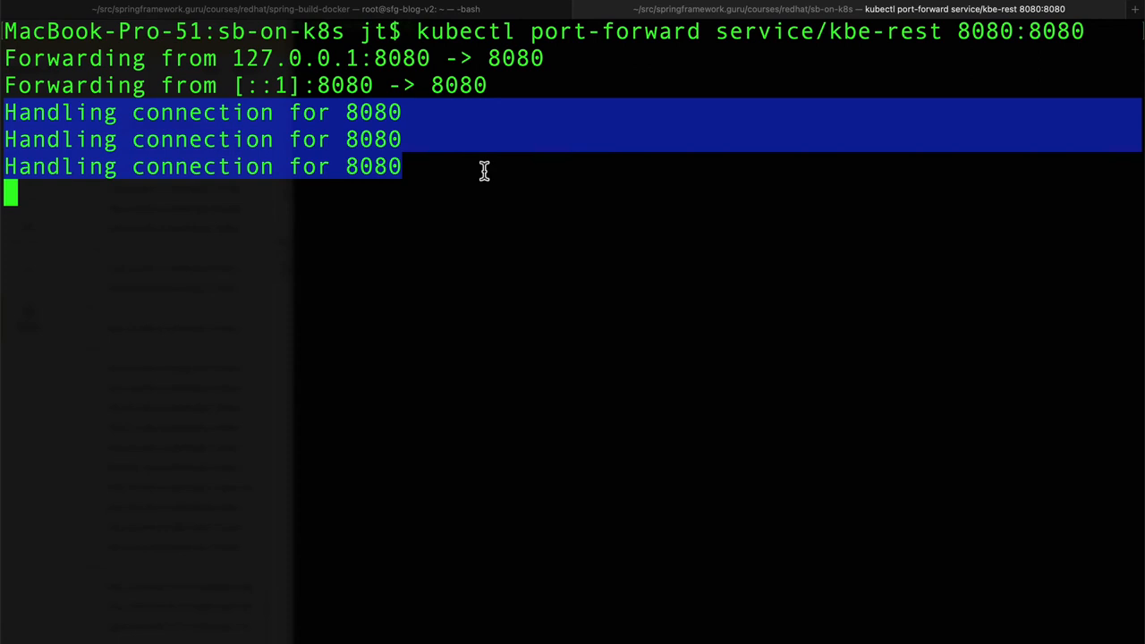
pyautogui.press('ctrl+c')
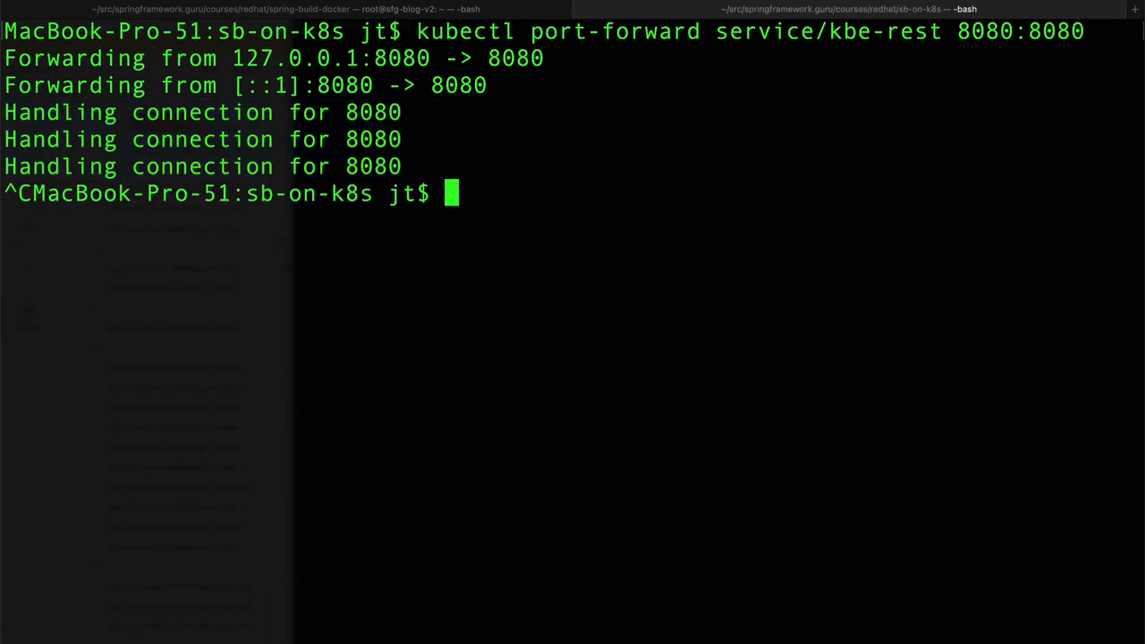
pyautogui.press('Return')
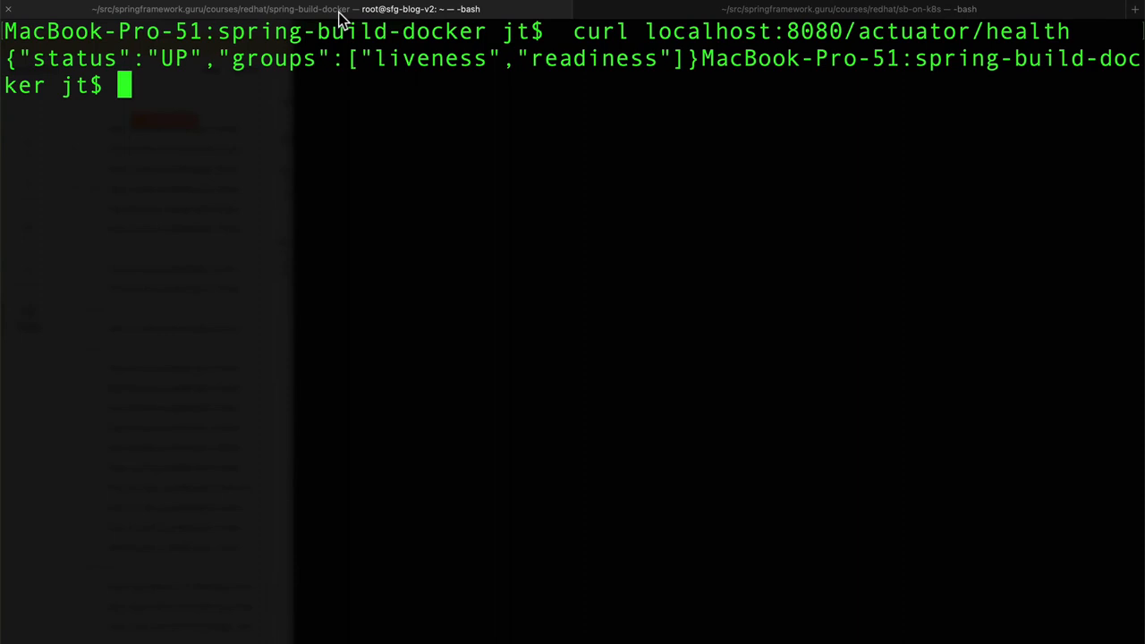
pyautogui.press('Return')
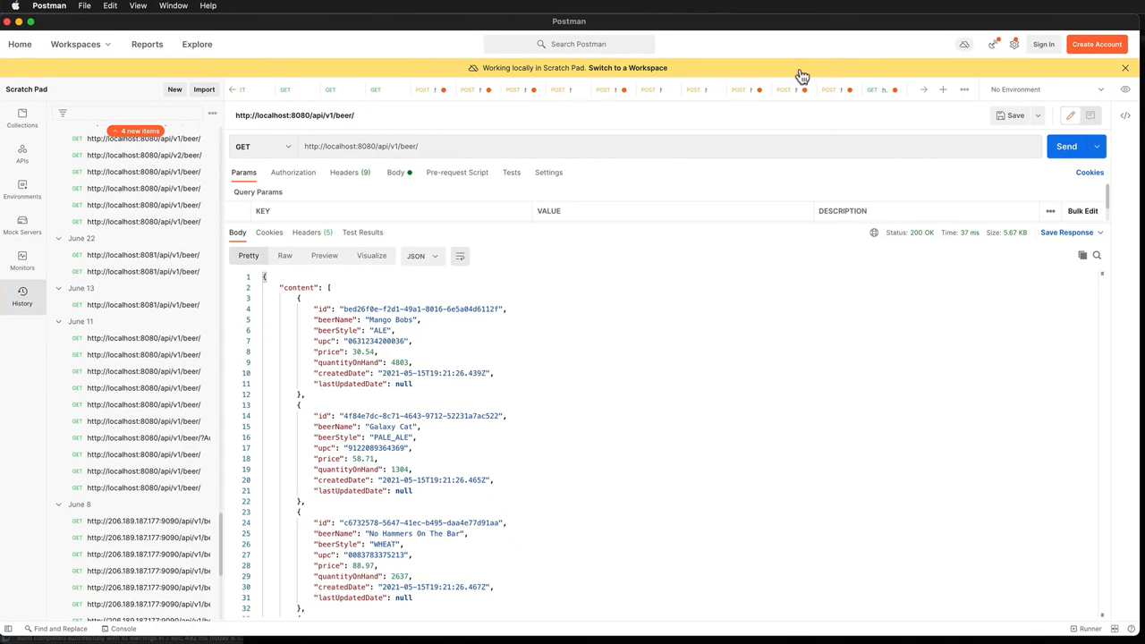
# Resend the beer list request in Postman
pyautogui.click(1067, 146)
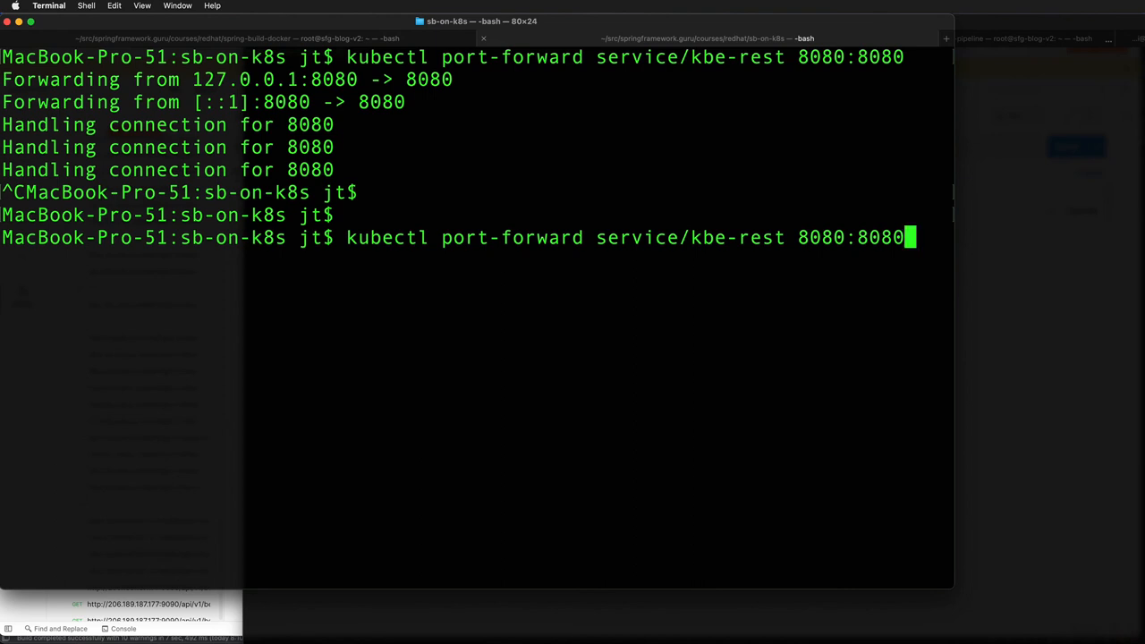
pyautogui.moveTo(910, 237)
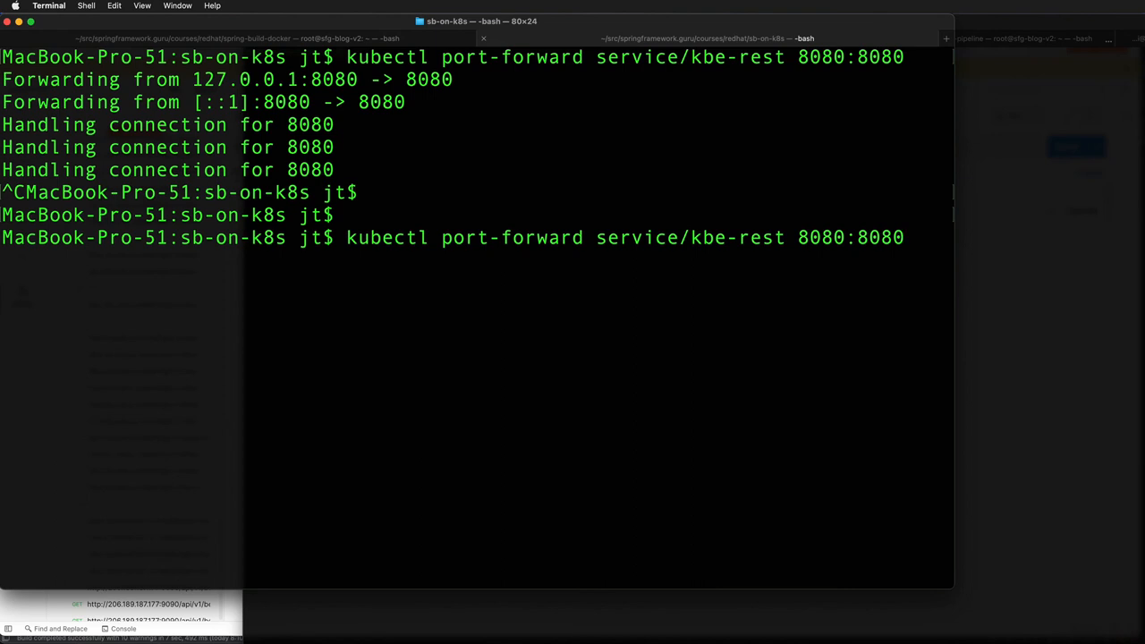